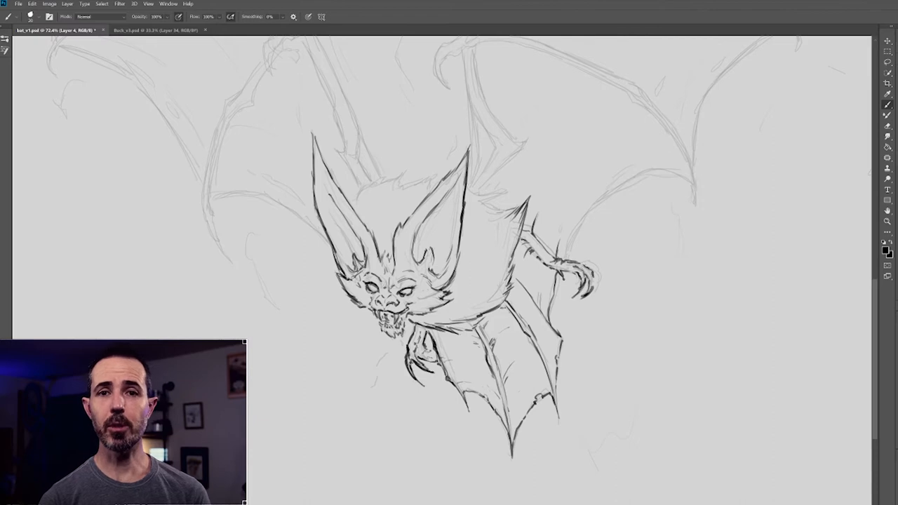
Ink the bat's head, ears, body and claws in clean dark lines over the rough sketch.
scroll("down", 3)
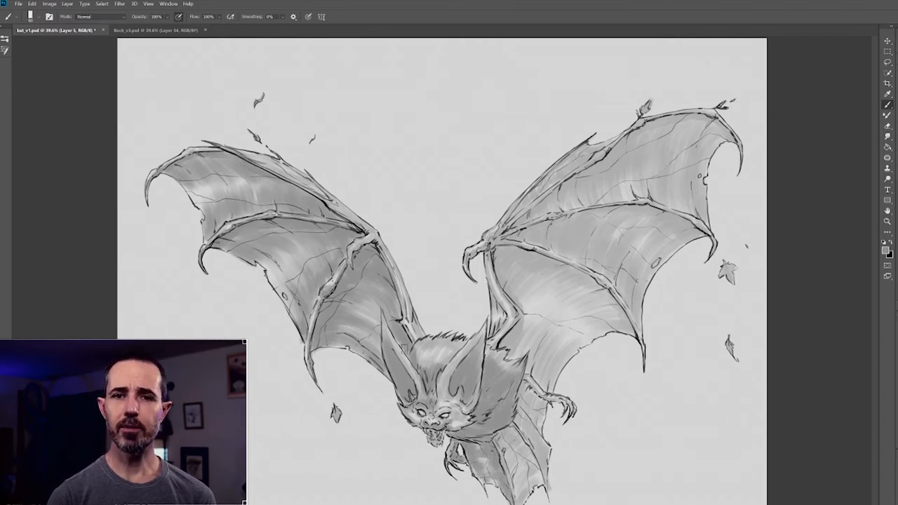
Ink the wings, scatter small leaves around the bat and block in soft grey wing shading.
left_click(204, 30)
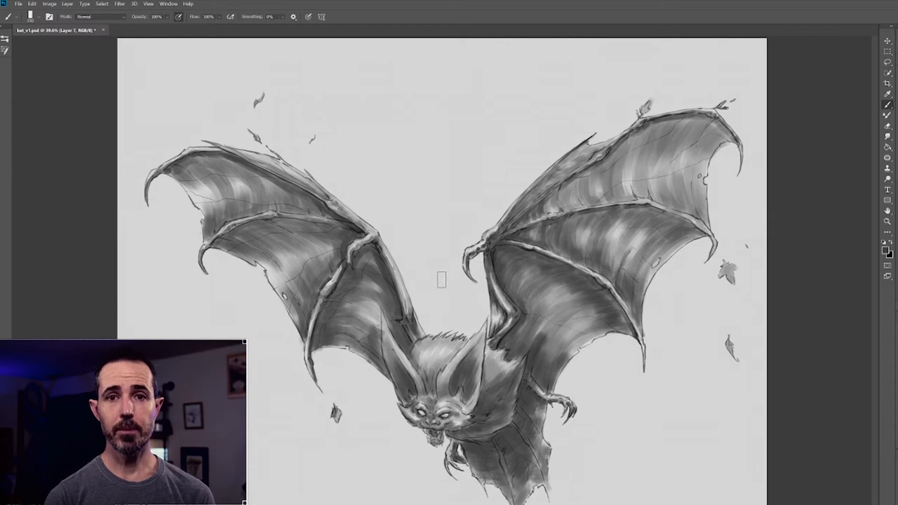
mouse_move(430, 303)
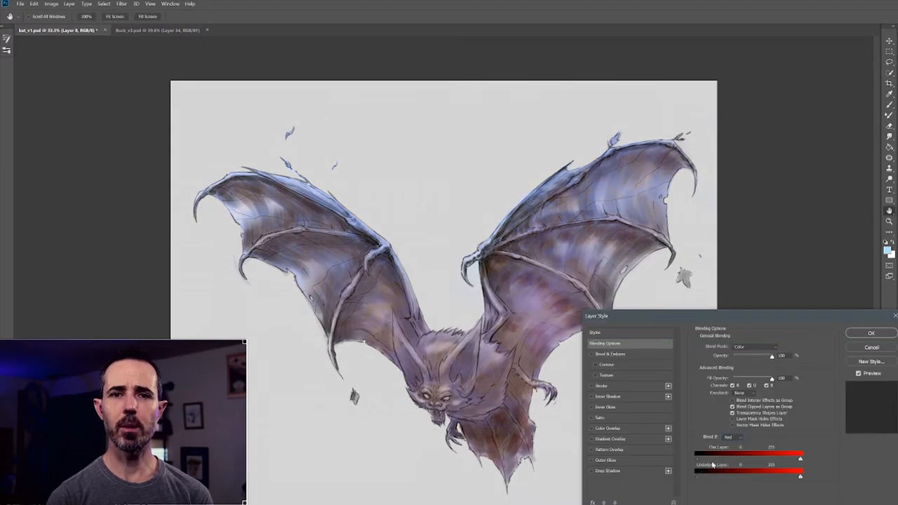
Set the purple-brown tint layer's Blend Mode to Color over the grey value painting.
left_click(871, 333)
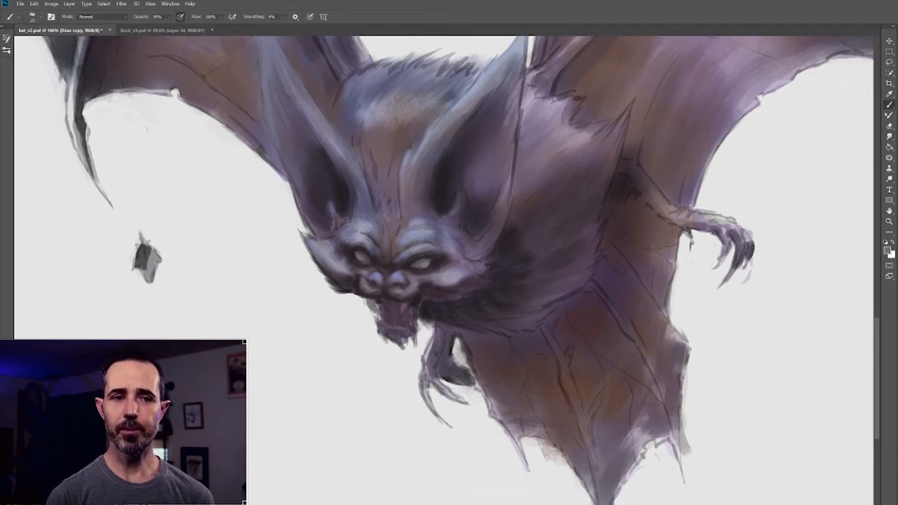
Refine fur texture, glowing eyes and fang detail on the bat's head and ears.
scroll("down", 3)
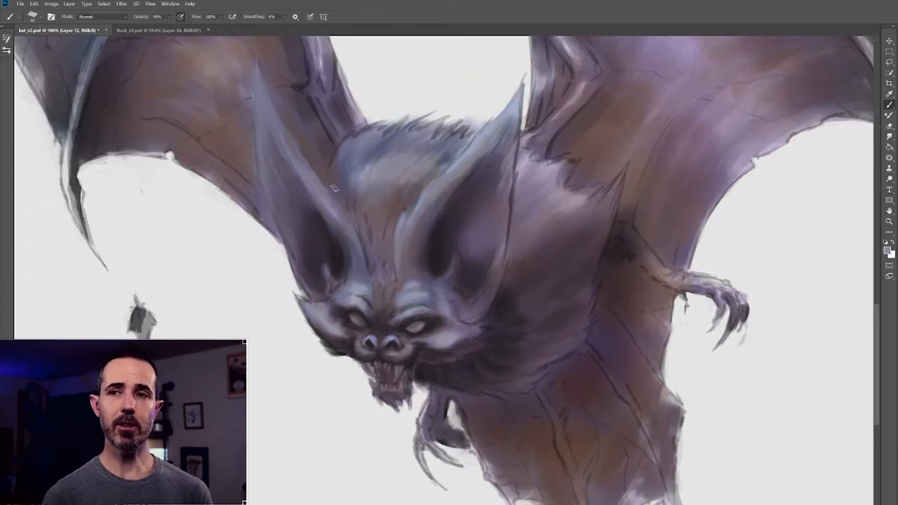
scroll("down", 3)
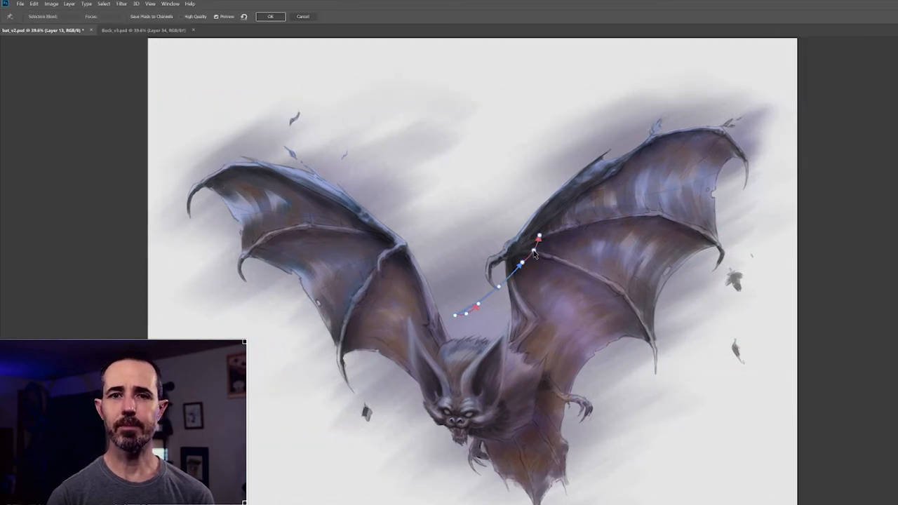
Apply a Path Blur with a curved motion path smearing the mist across the wing area.
left_click(270, 16)
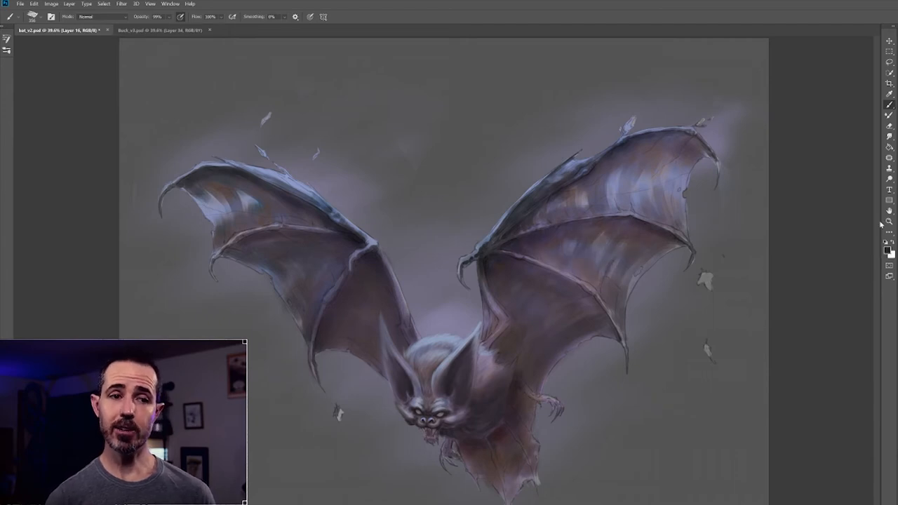
Switch to the deer painting with glowing teal antlers for reference.
left_click(161, 30)
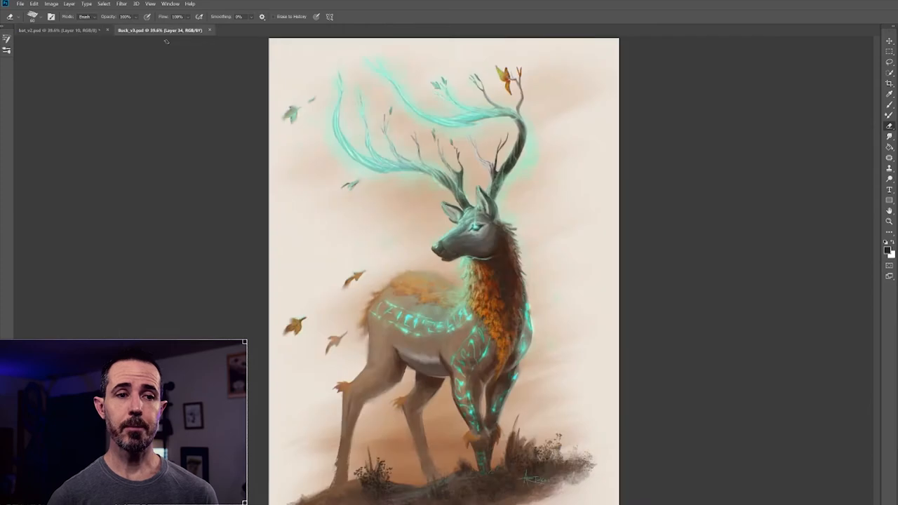
Return to the bat_v2 painting to edit its Gradient Map 1 gradient.
left_click(53, 30)
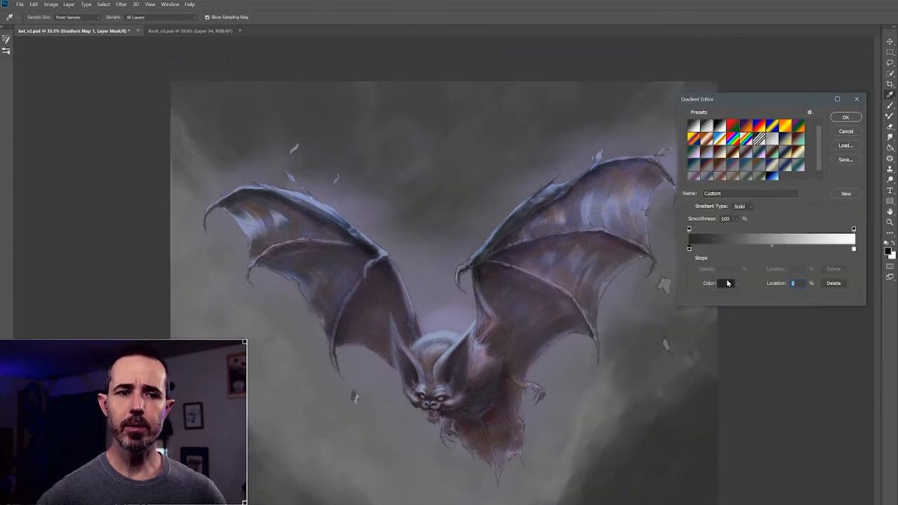
Confirm the gradient map colours in the Gradient Editor.
left_click(846, 116)
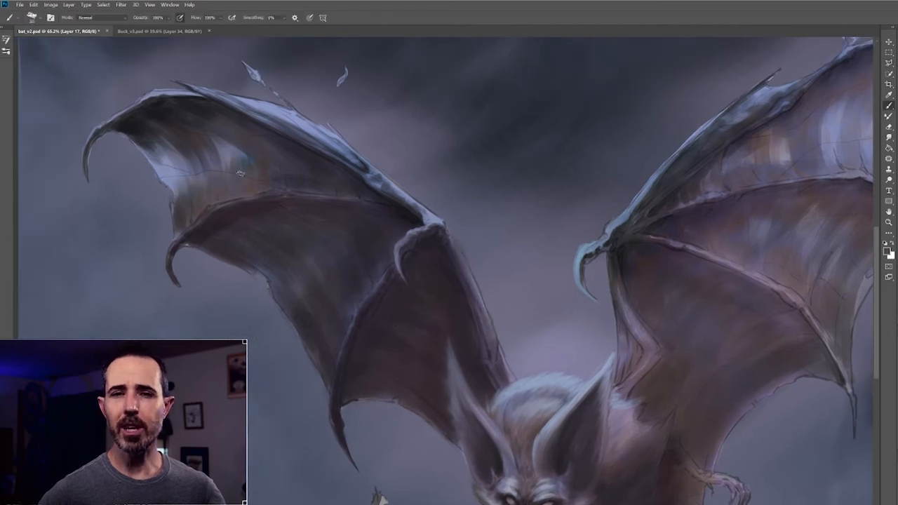
Paint soft lavender highlights onto the left wing, then move down to the bat's head.
left_click_drag(238, 174, 147, 144)
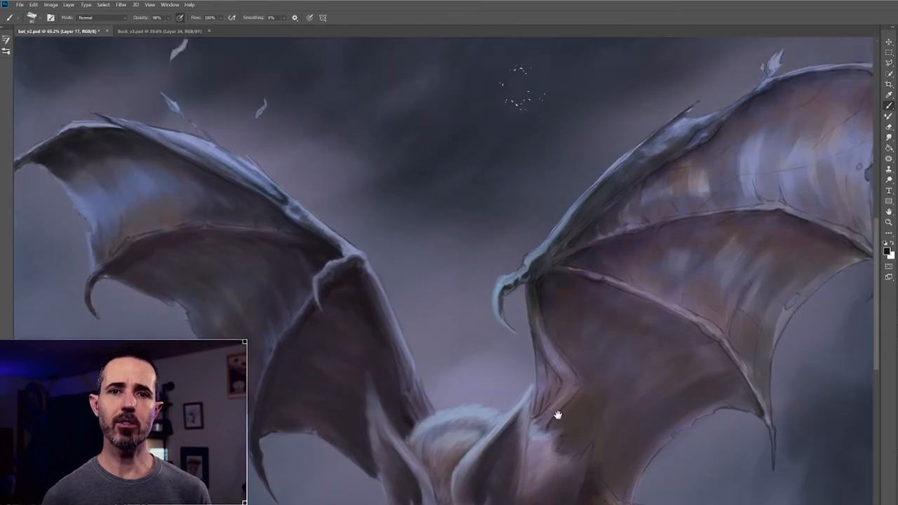
left_click_drag(557, 414, 298, 236)
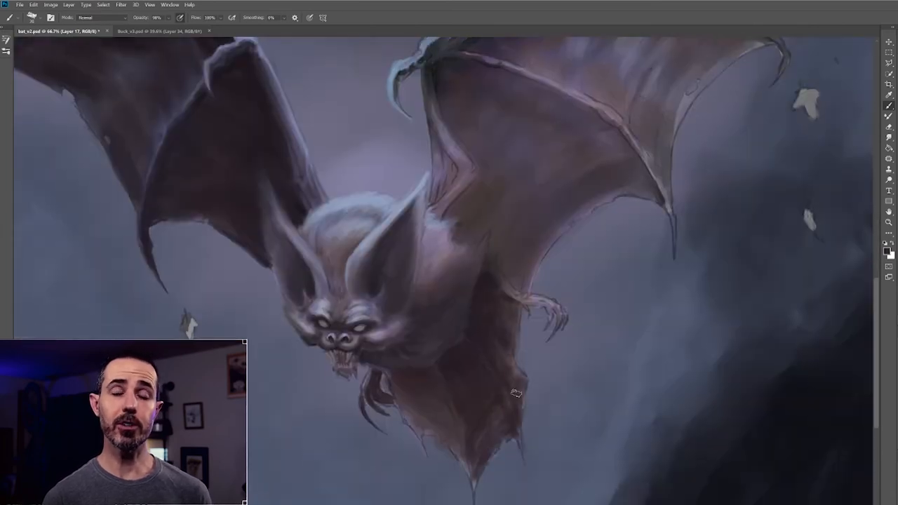
mouse_move(519, 311)
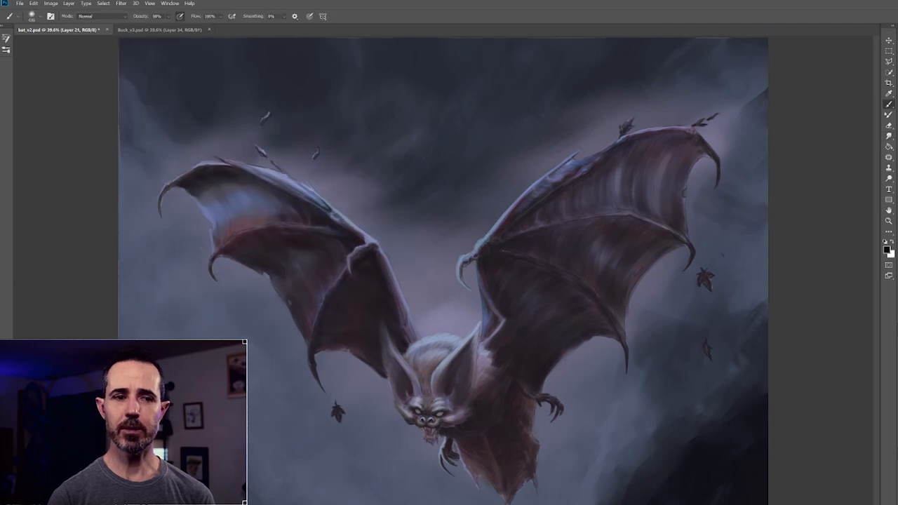
Save the painting as a new version named bat_v4.psd.
left_click(462, 426)
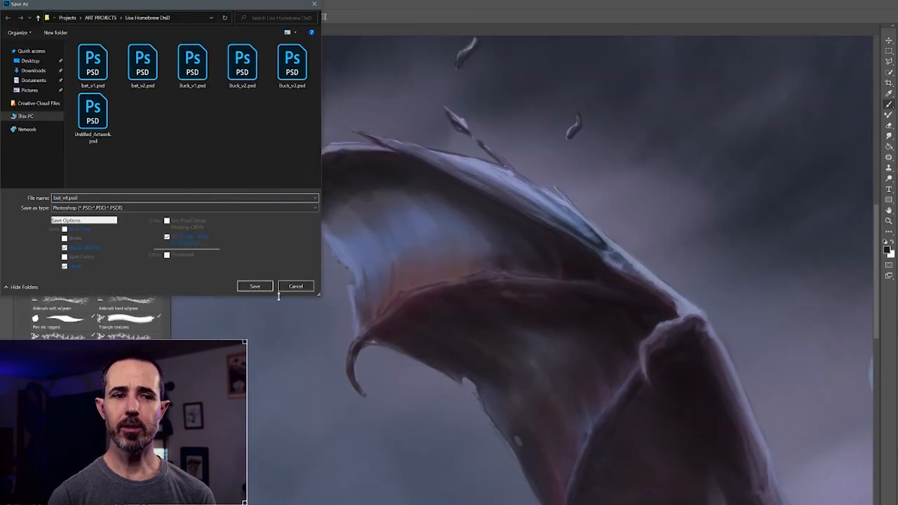
Save the painting as a new version and paint a pale blue highlight along the wing's top edge.
left_click(255, 286)
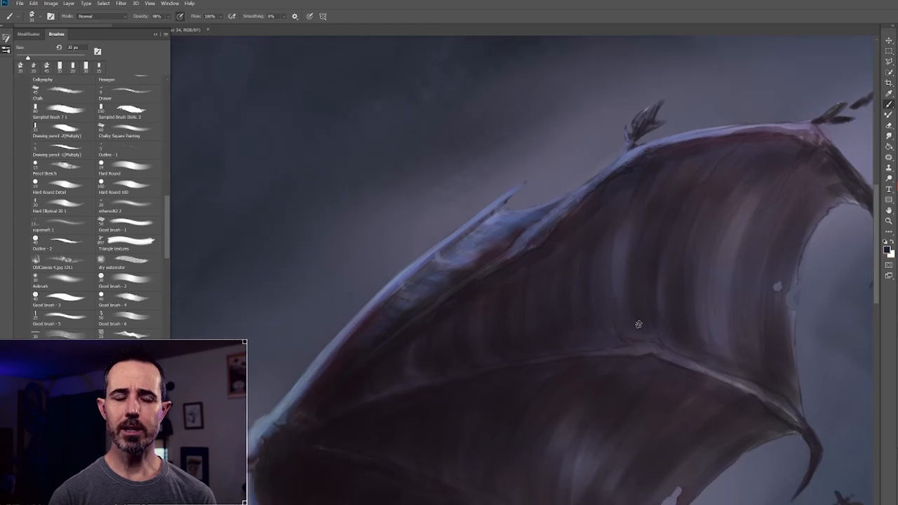
scroll("down", 3)
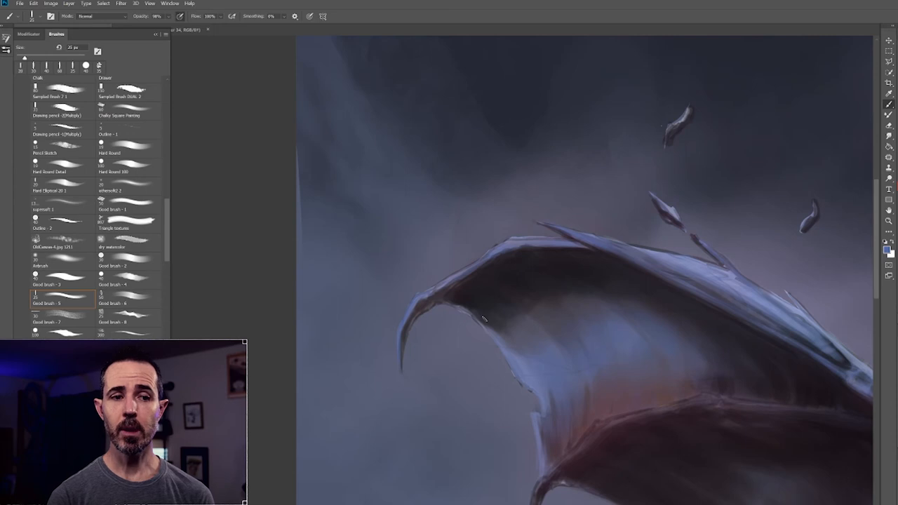
left_click_drag(484, 319, 404, 365)
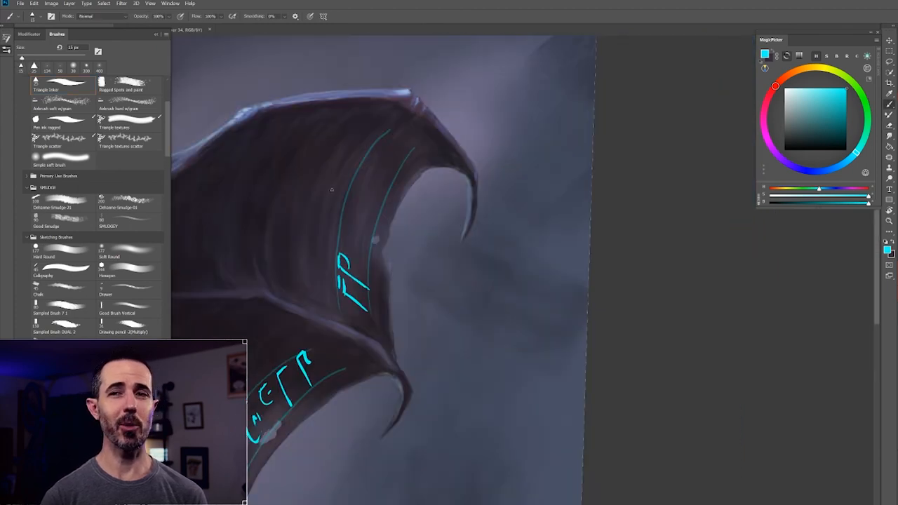
Draw bright cyan runes along the bat's wing.
left_click_drag(337, 190, 404, 141)
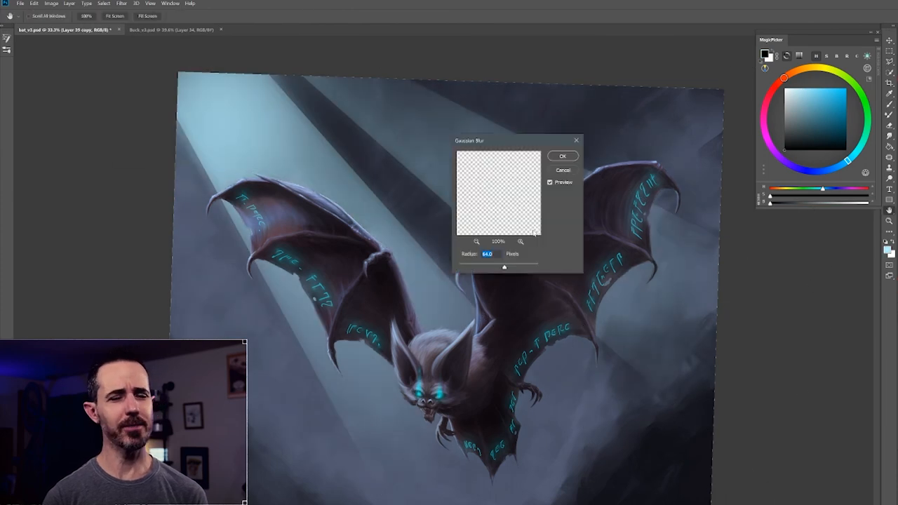
Apply the Gaussian blur so the runes glow, then scatter small pale particles around the bat.
left_click(562, 156)
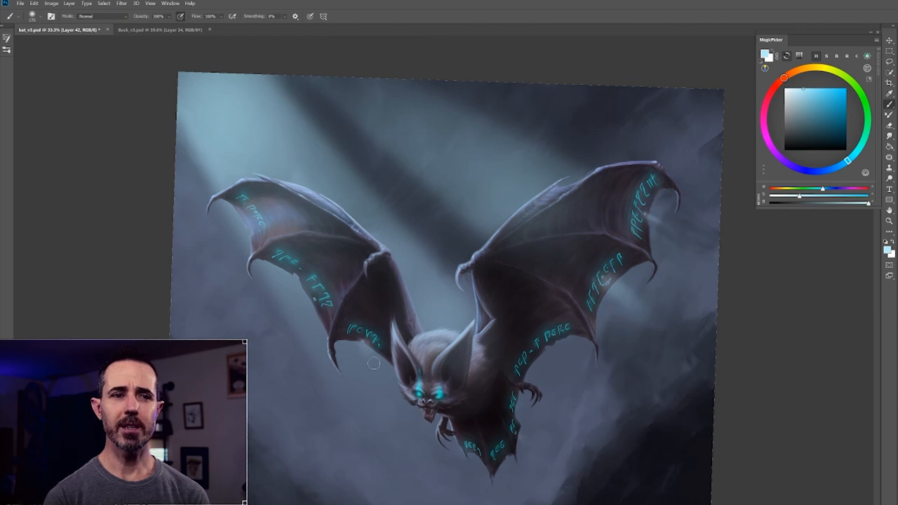
left_click(572, 407)
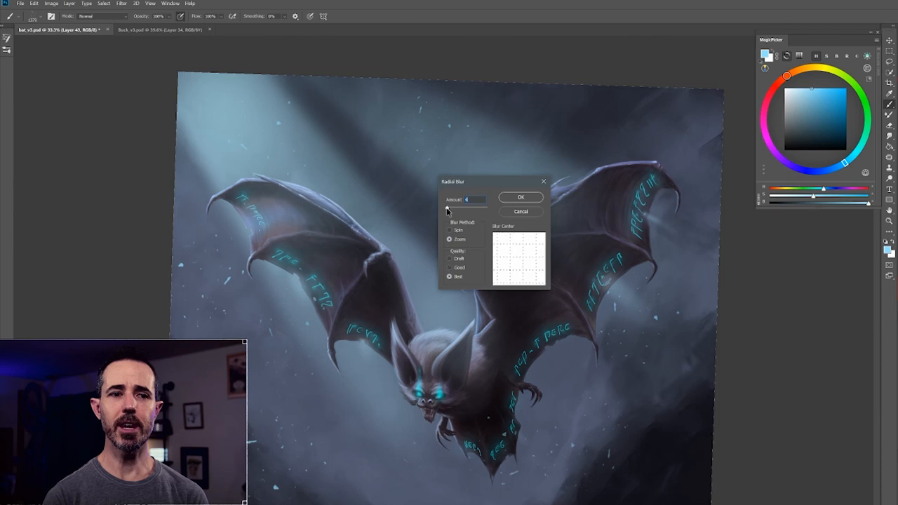
Apply the zoom radial blur to the particles and switch to the Buck_v3.psd deer painting.
left_click(521, 197)
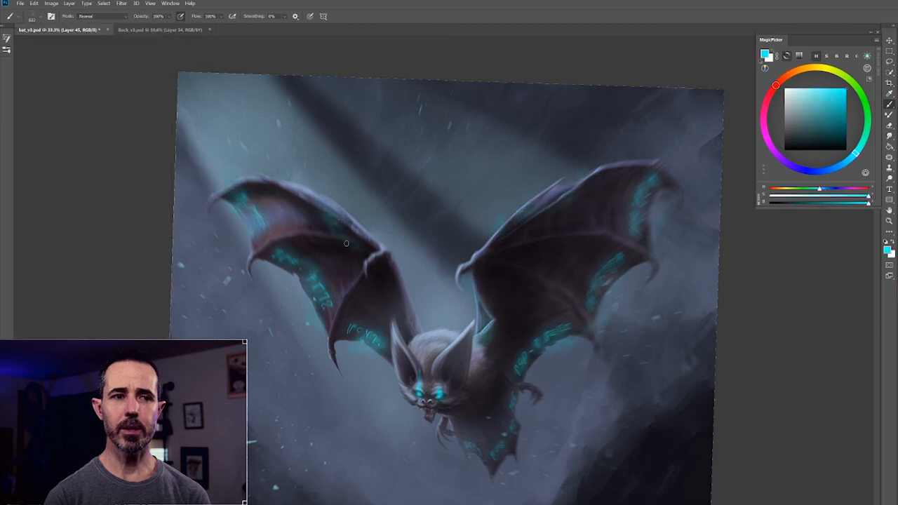
left_click(121, 4)
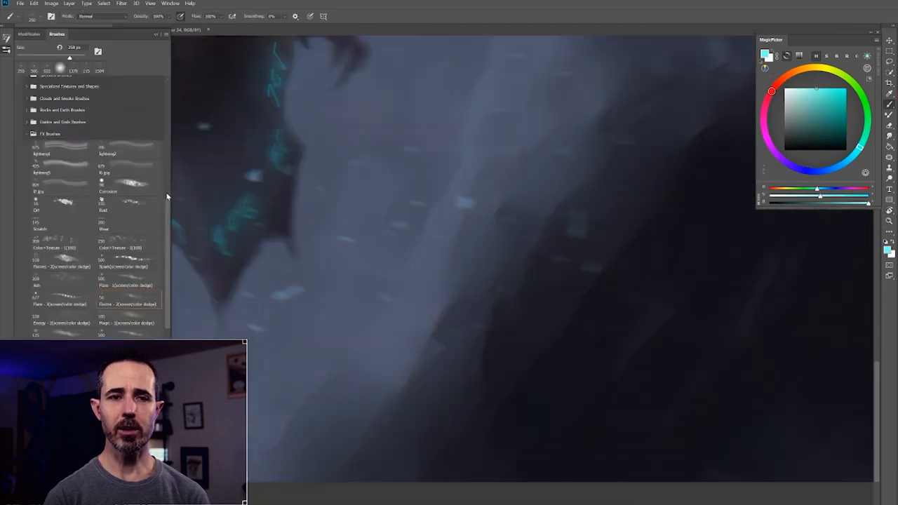
left_click(161, 29)
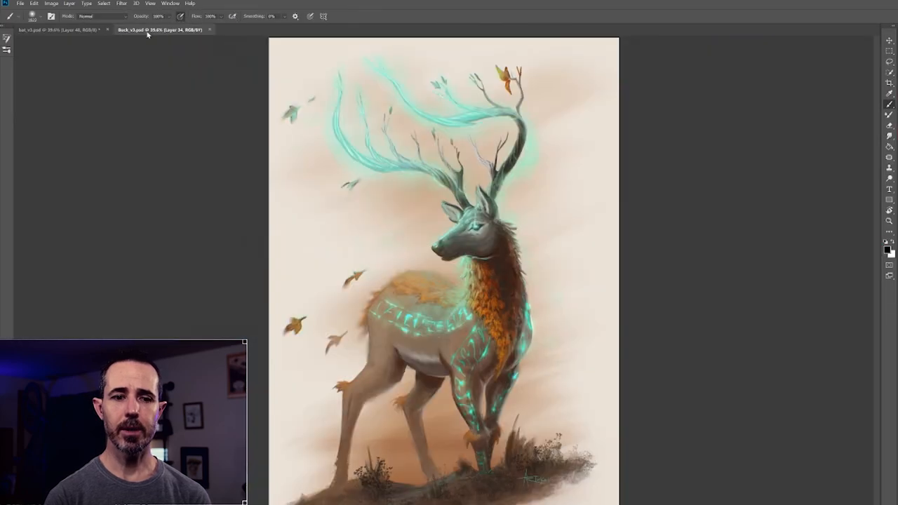